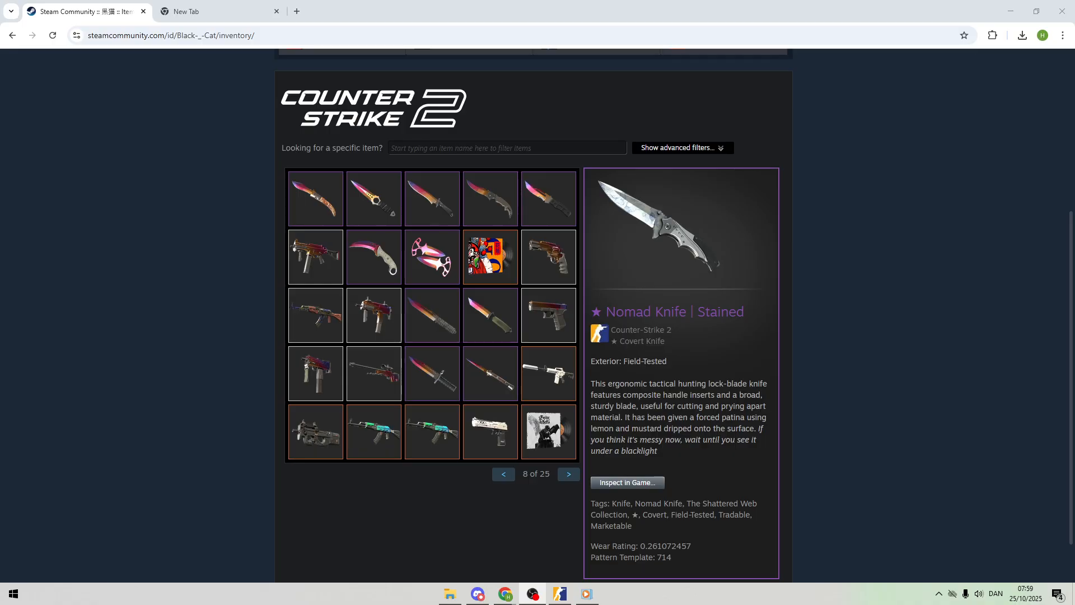
mouse_move(68, 339)
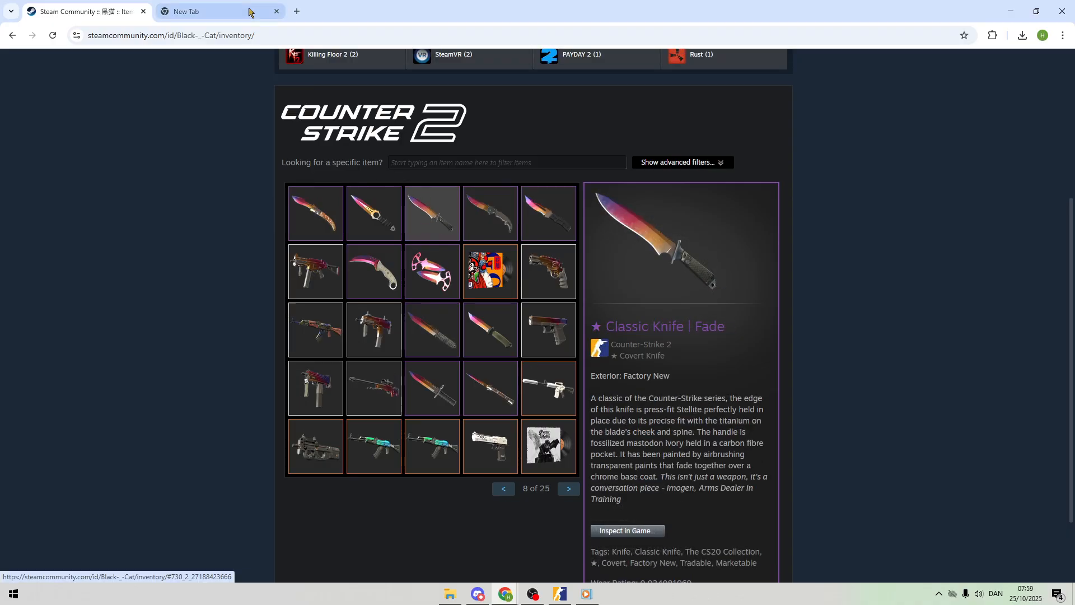
Step: Open the Chrome Web Store in the empty new tab
left_click(1064, 34)
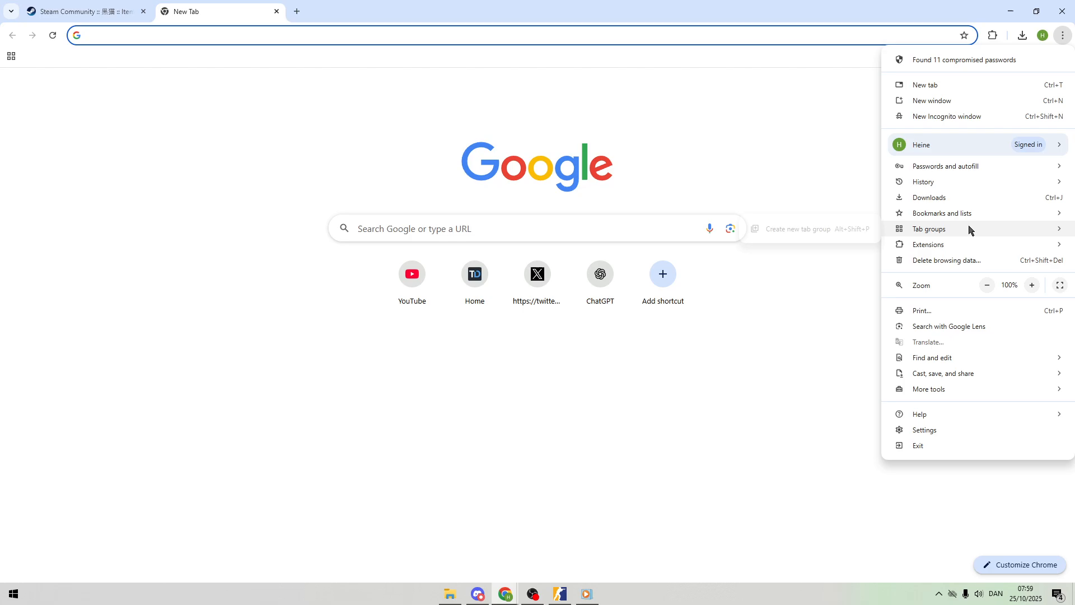
mouse_move(929, 245)
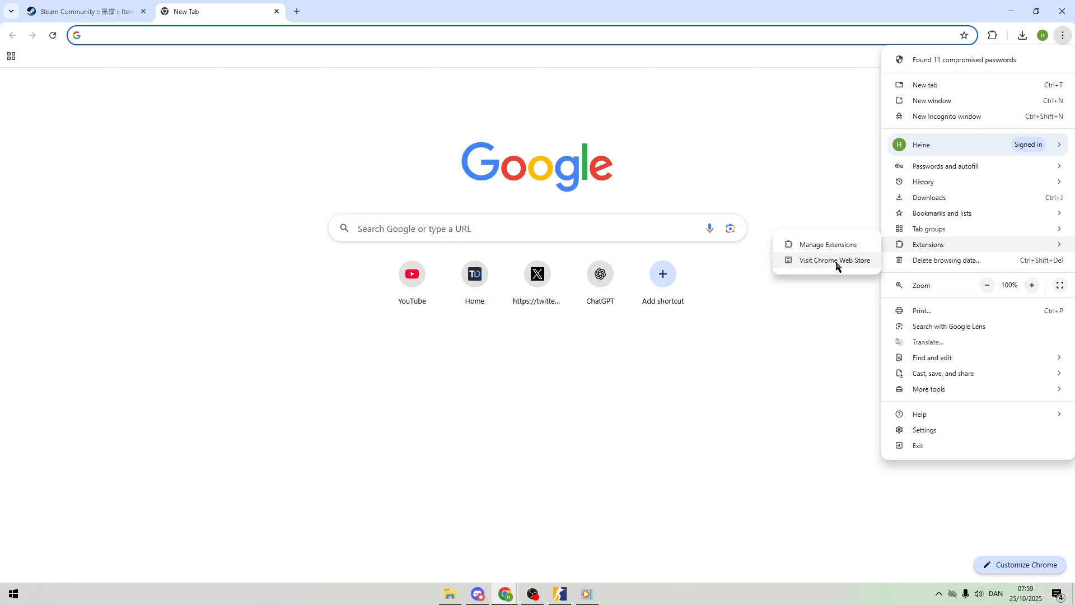
left_click(834, 260)
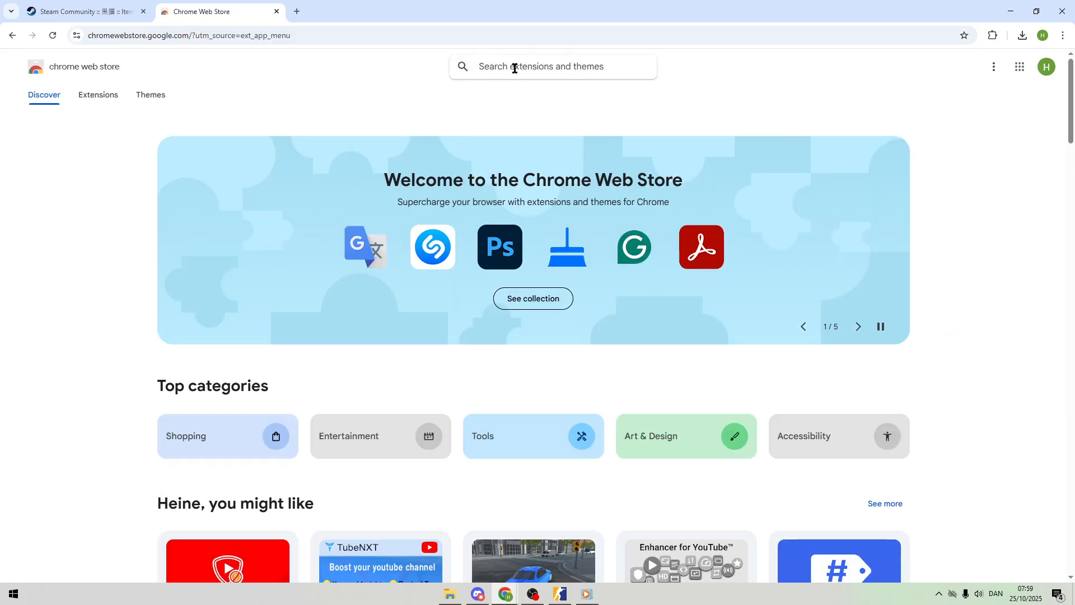
Step: Search 'Steam Inventory Helper' and open its extension page
type("Steam in")
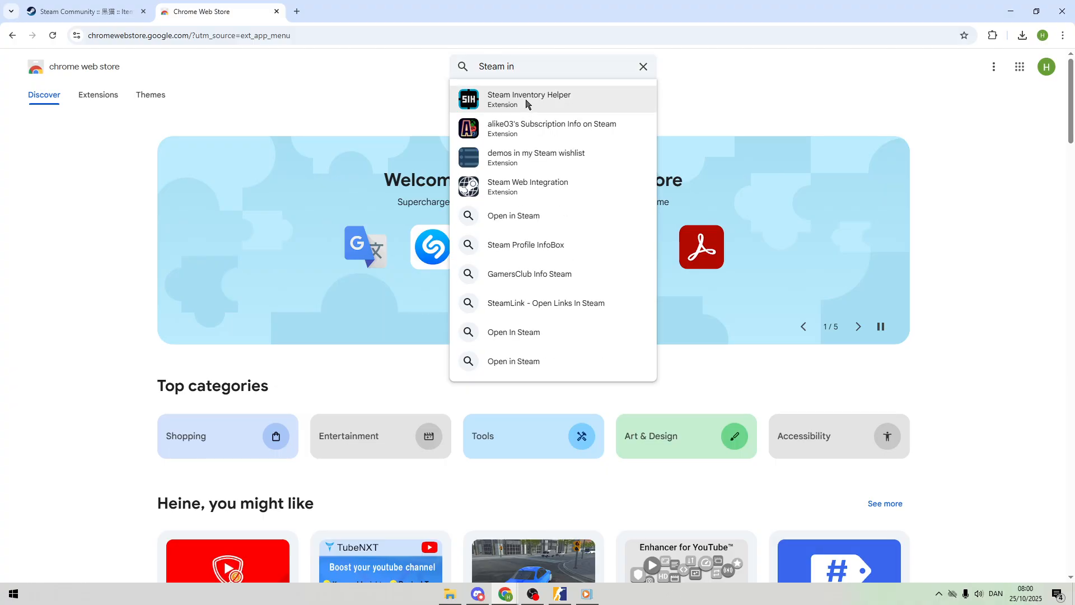
left_click(529, 100)
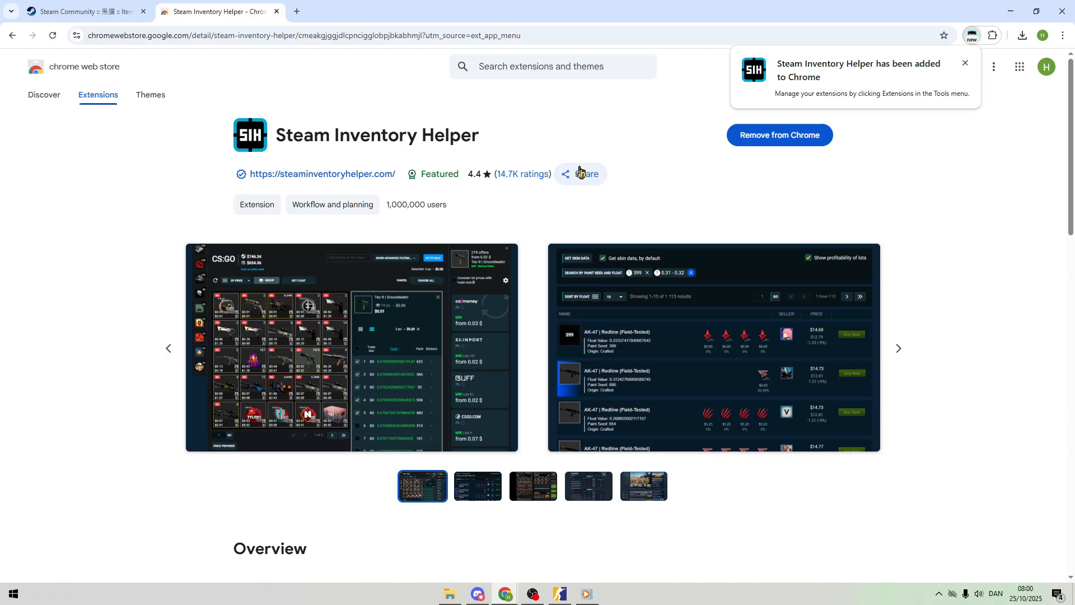
Step: View the Nomad Knife | Fade details and highlight its 336,81€ Steam price
left_click(82, 11)
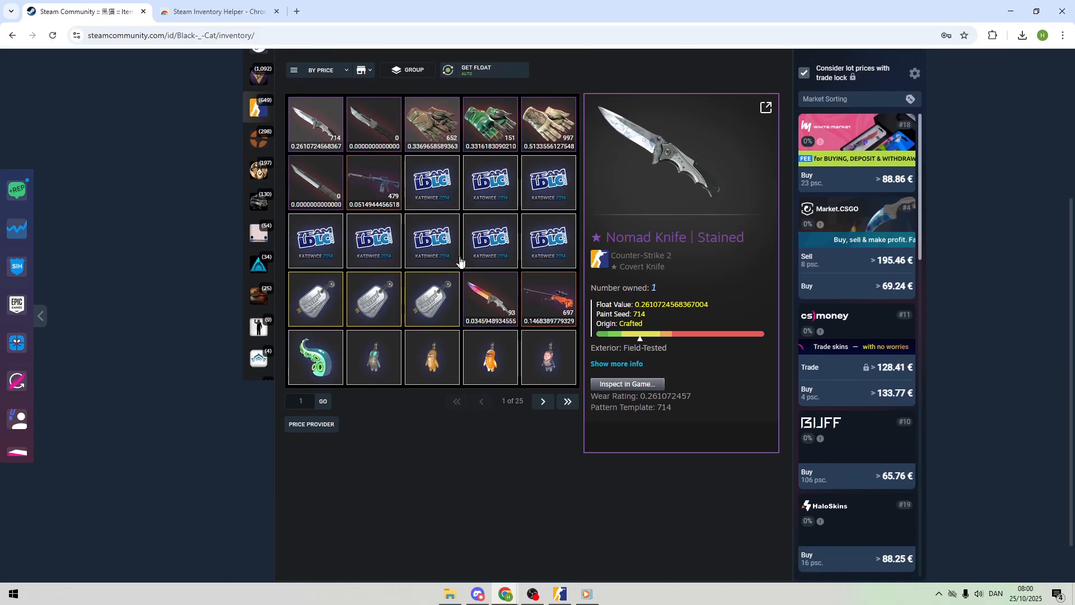
left_click(489, 298)
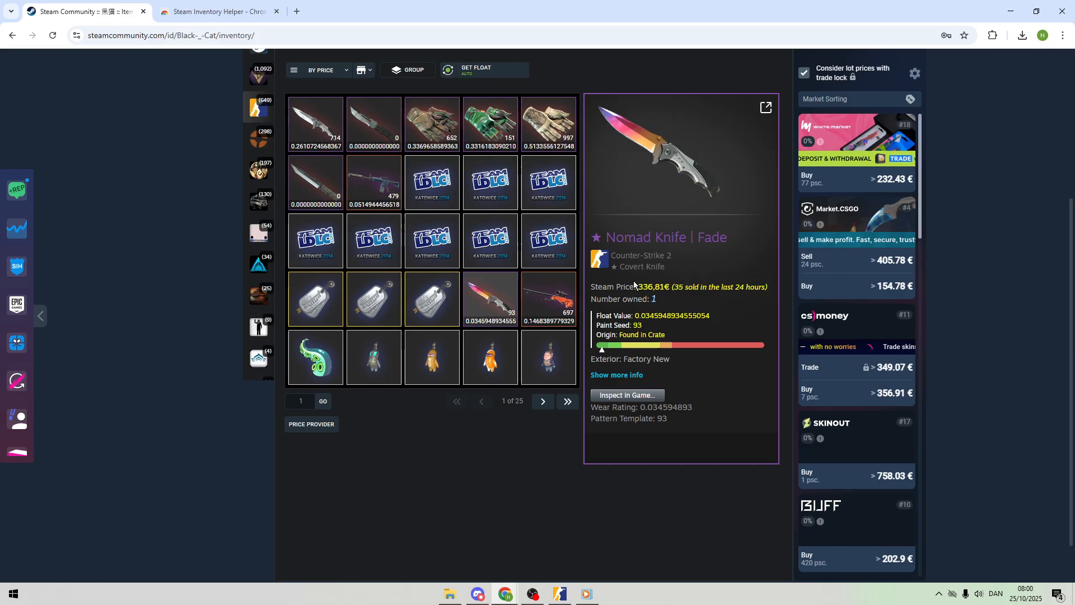
left_click_drag(638, 286, 682, 287)
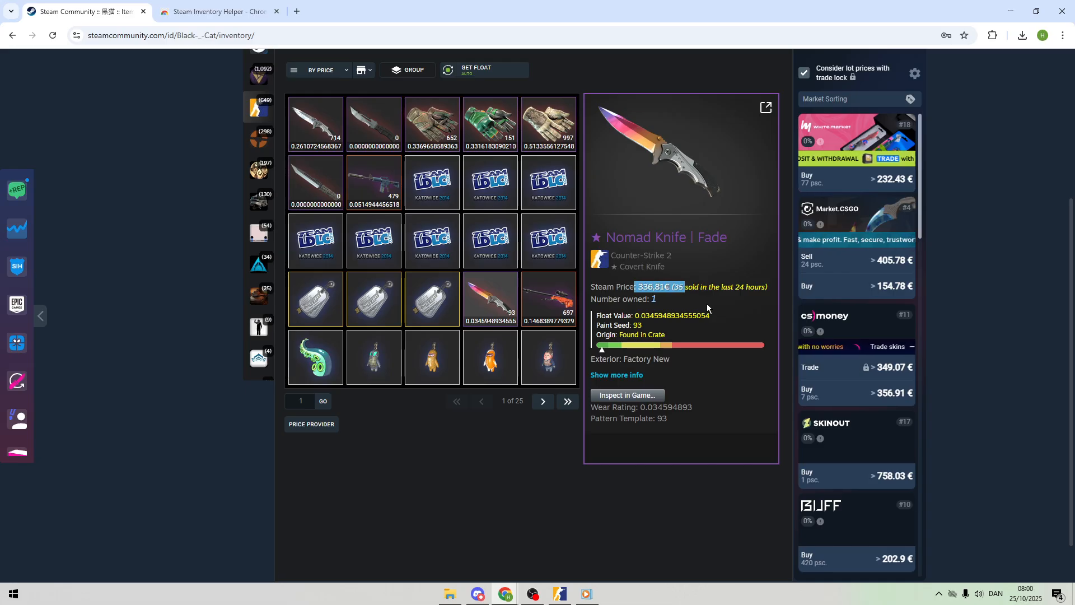